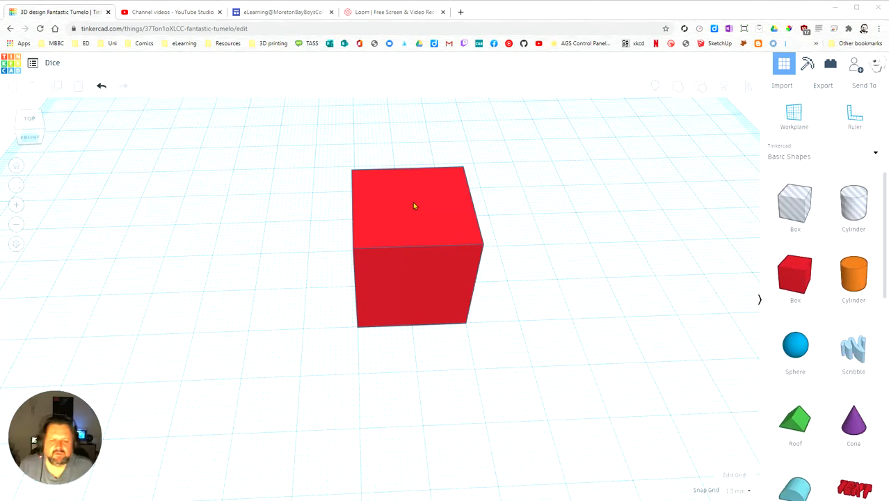
mouse_move(583, 300)
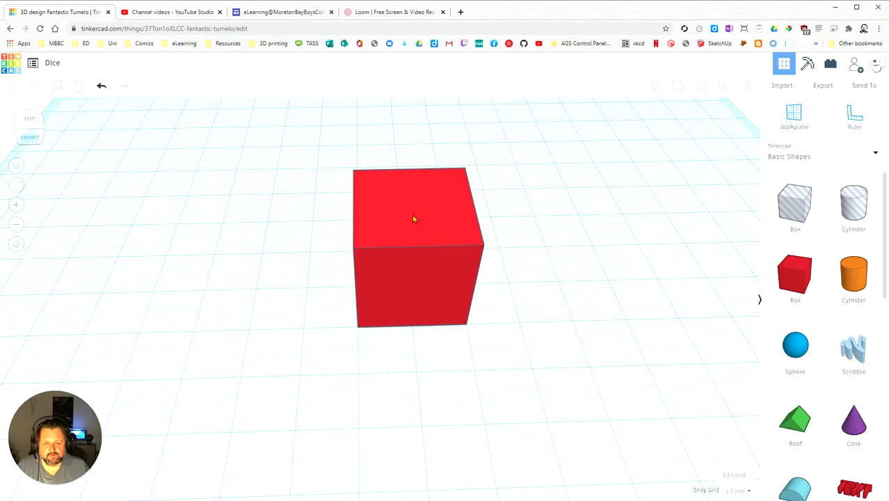
Drag the red box's side handle to stretch it into a long block.
left_click(413, 219)
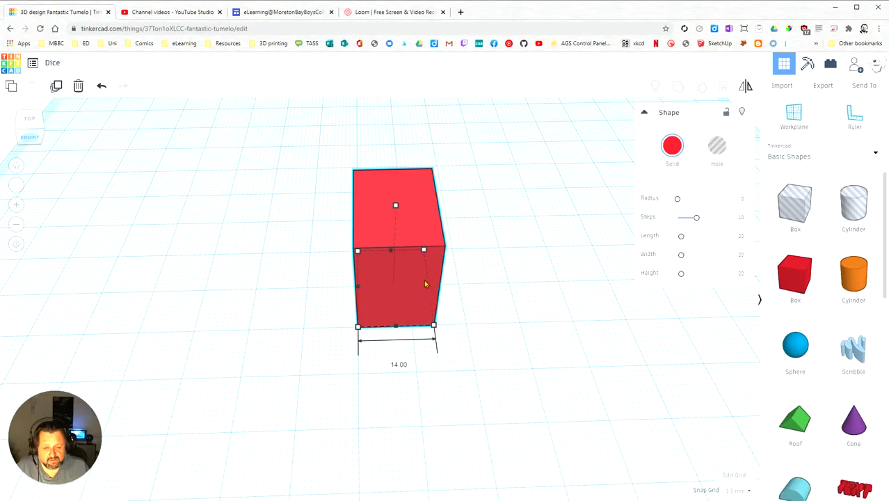
left_click_drag(423, 250, 523, 247)
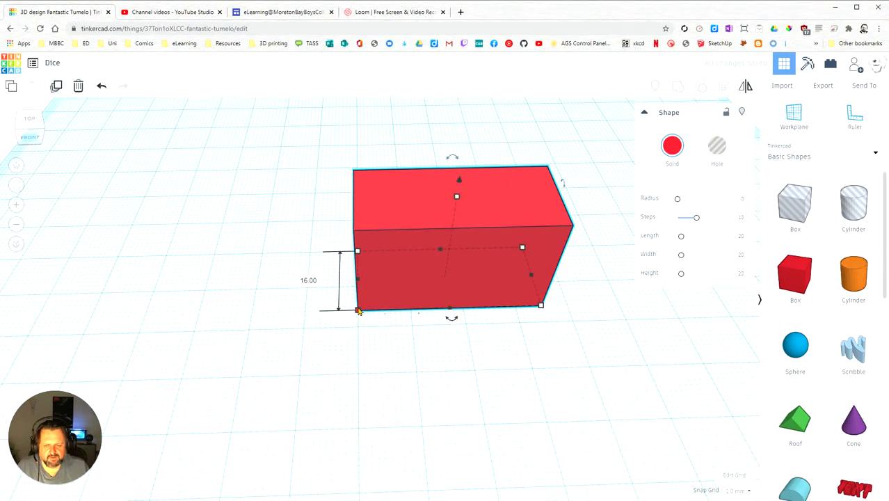
left_click_drag(359, 309, 365, 405)
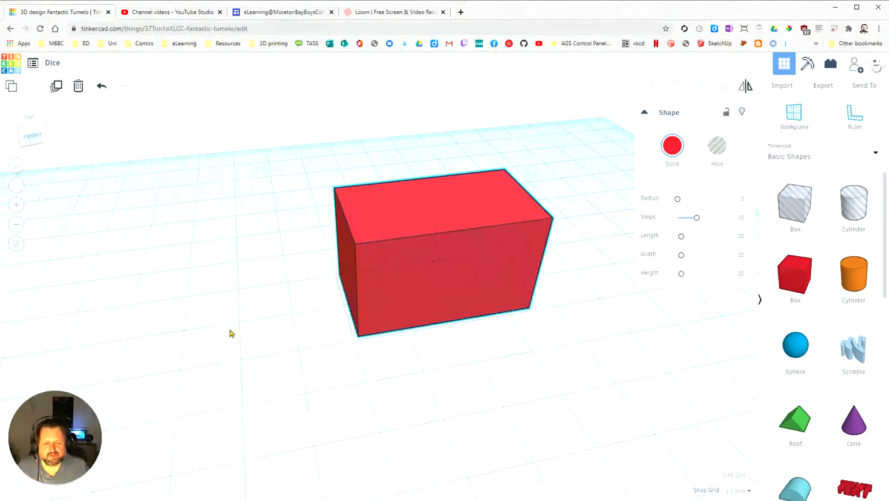
left_click(445, 250)
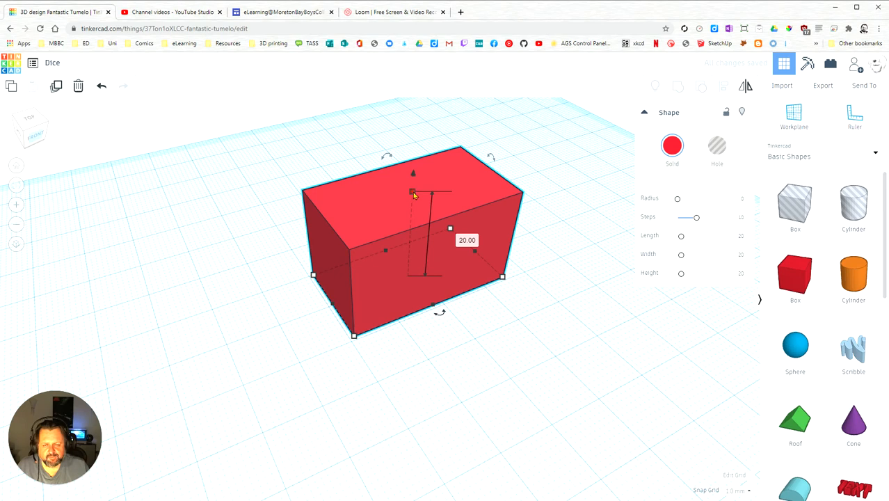
Adjust the block's height handle and set its width to 15 mm.
left_click_drag(413, 193, 412, 132)
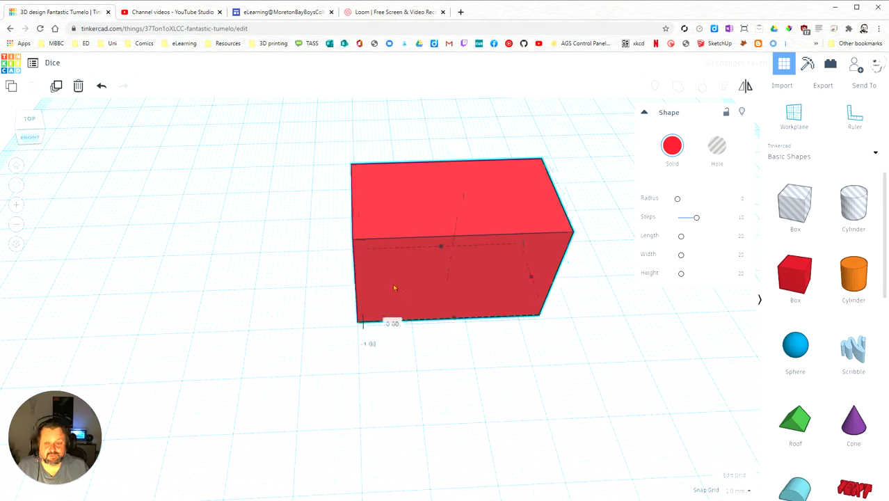
left_click(544, 402)
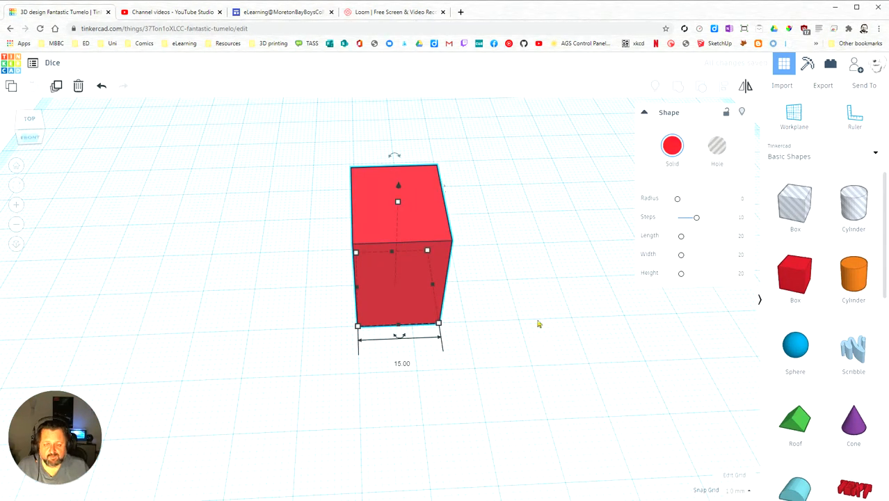
Reselect the box and size it into an equal-sided cube.
left_click(540, 324)
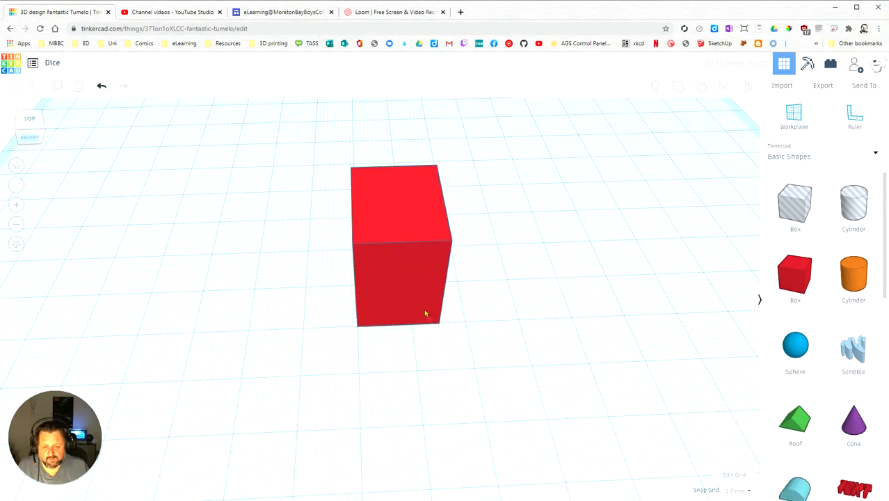
left_click(400, 278)
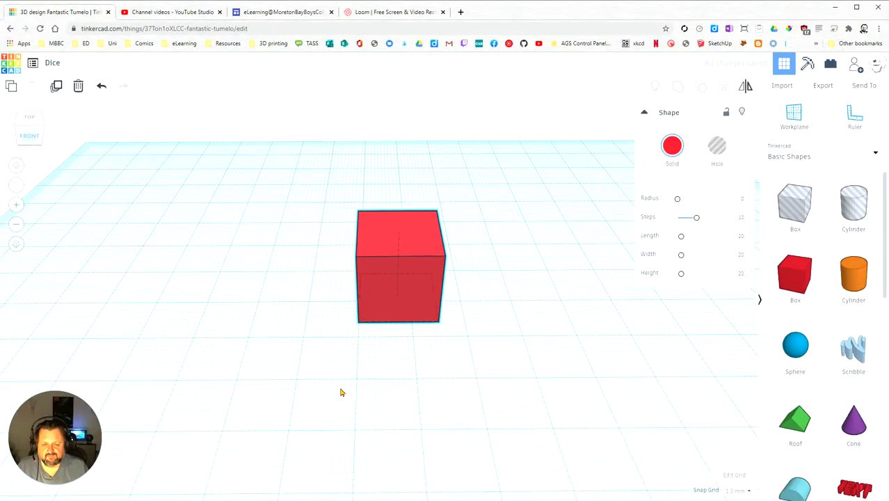
left_click(399, 272)
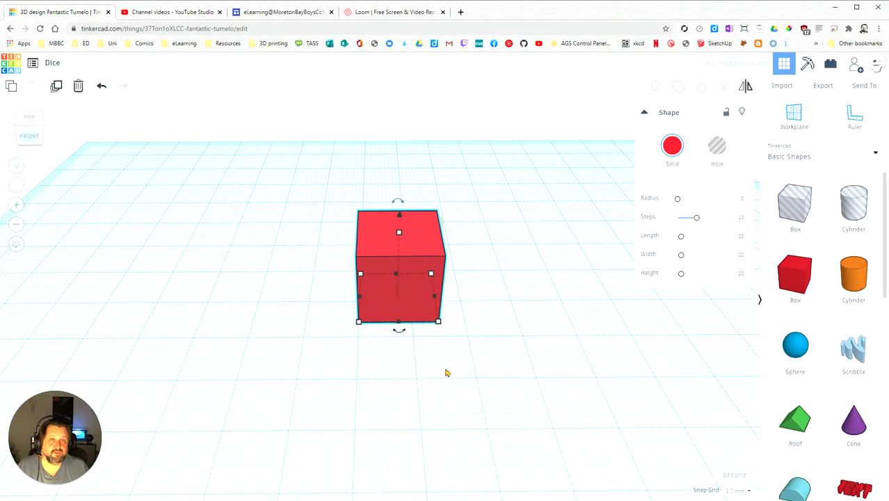